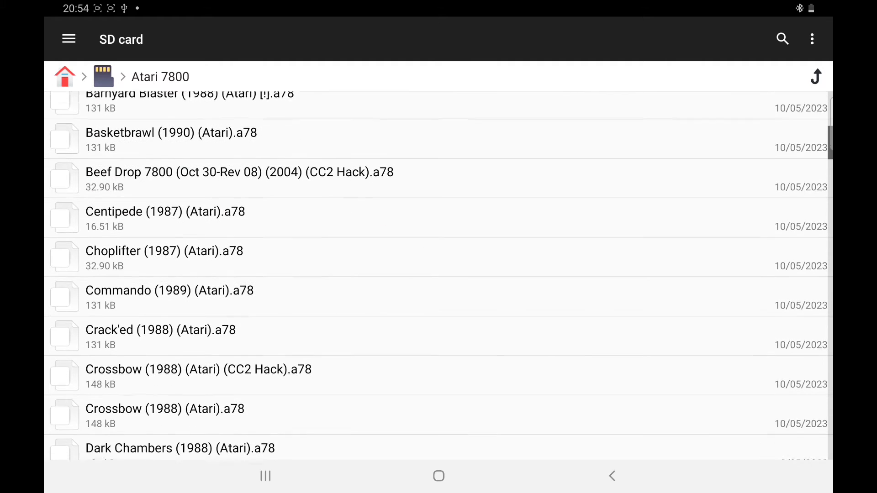
# Step: Copy Binary Land (20210208).a78 from Atari 7800 downloads and paste it into the Atari 7800 folder
pyautogui.click(104, 76)
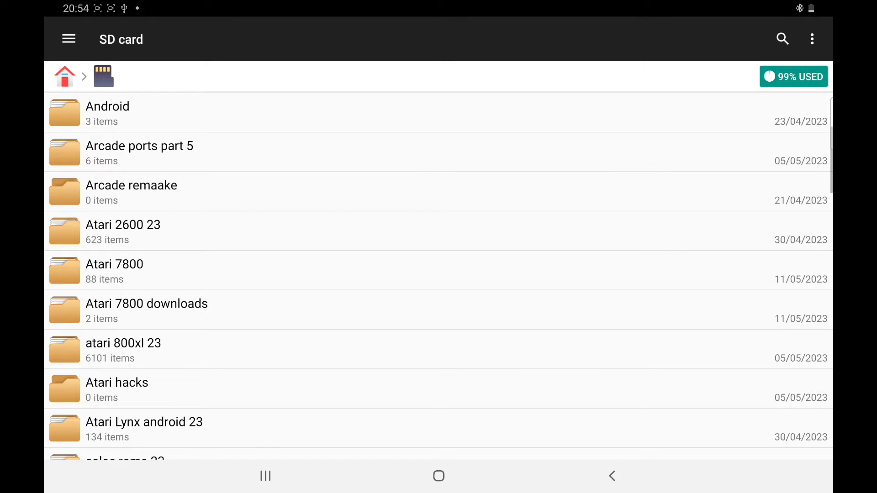
pyautogui.scroll(-3)
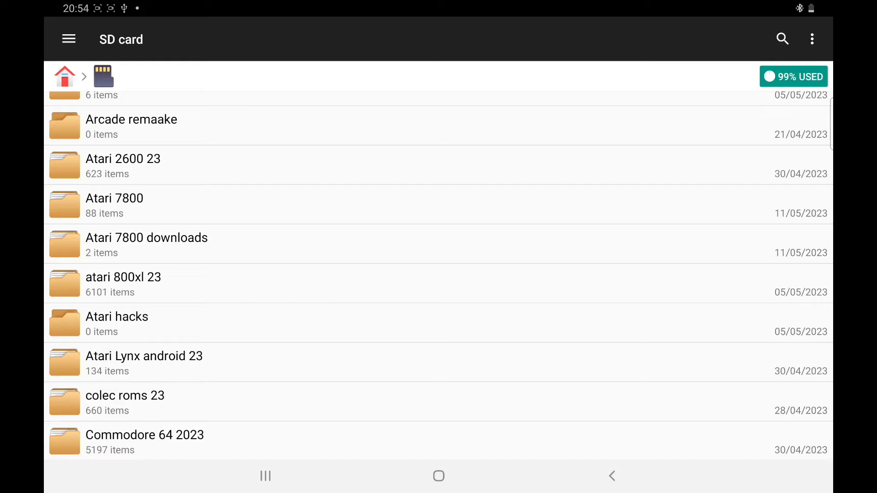
pyautogui.click(147, 245)
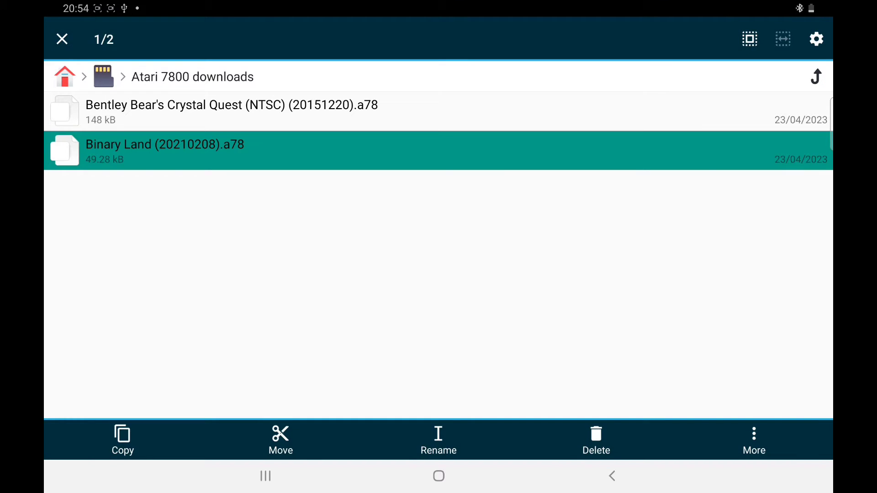
pyautogui.click(123, 439)
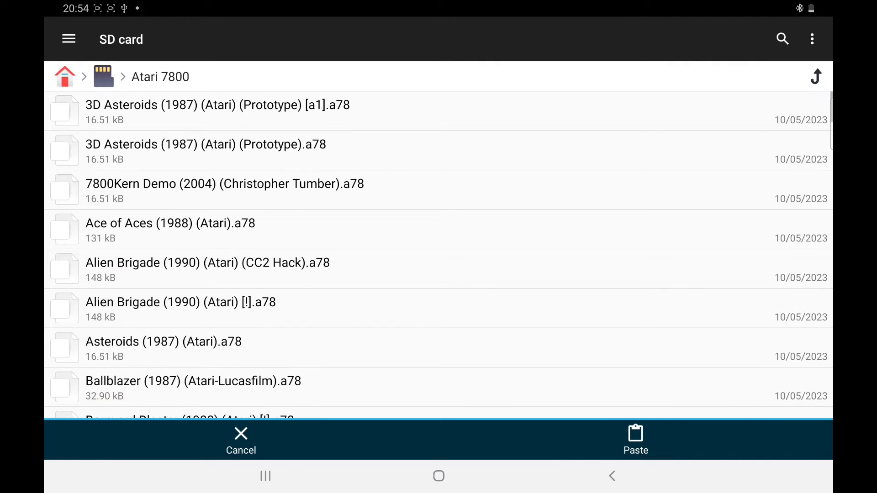
pyautogui.click(635, 440)
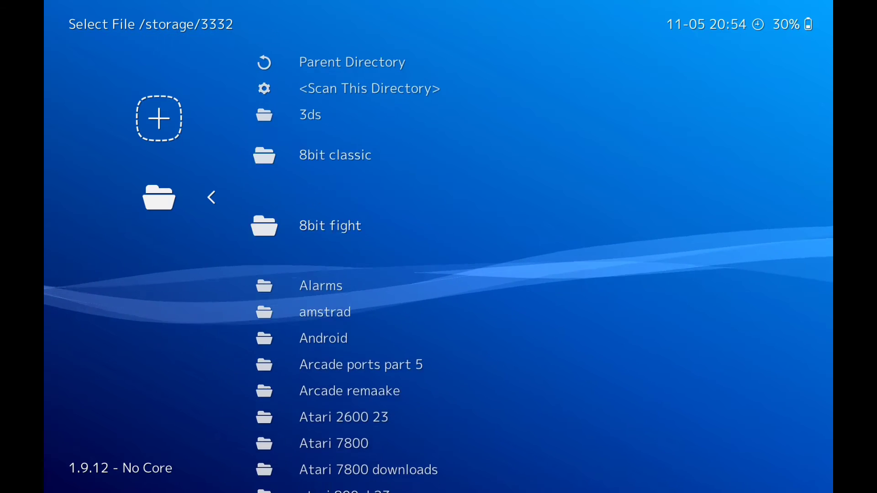
# Step: Scan the SD card's Atari 7800 folder and browse the resulting 54-entry Atari - 7800 playlist
pyautogui.scroll(-3)
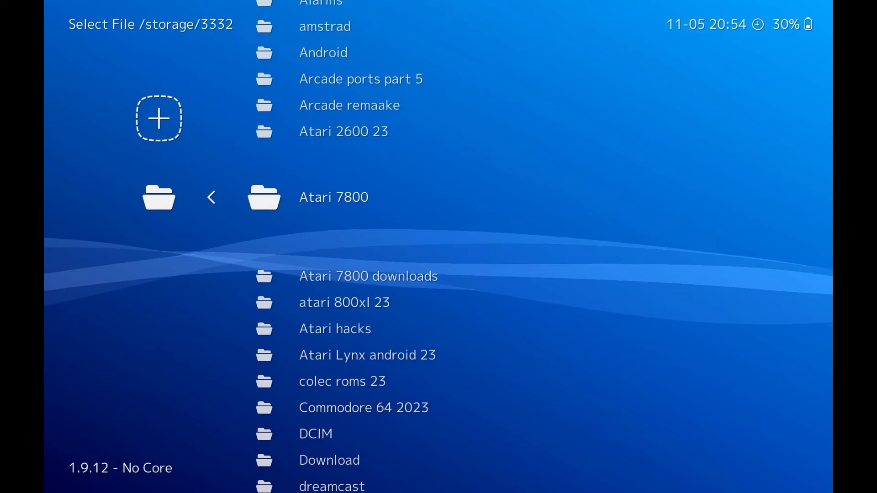
pyautogui.click(333, 198)
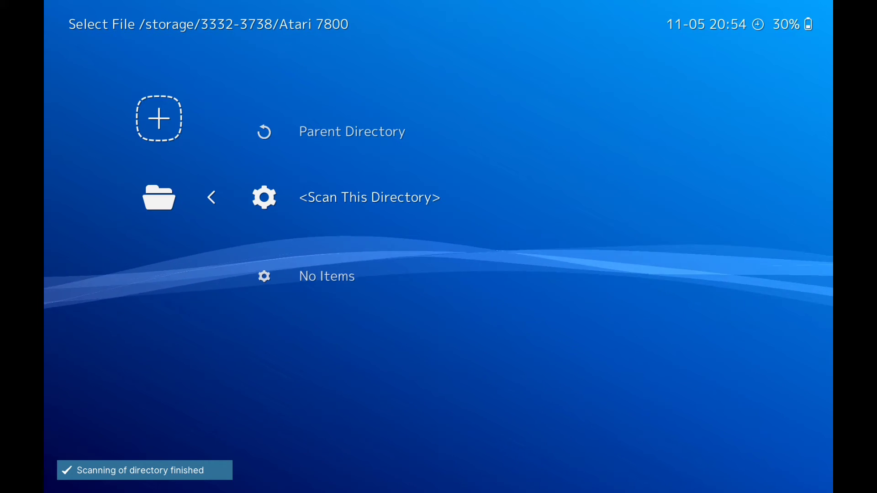
pyautogui.click(353, 132)
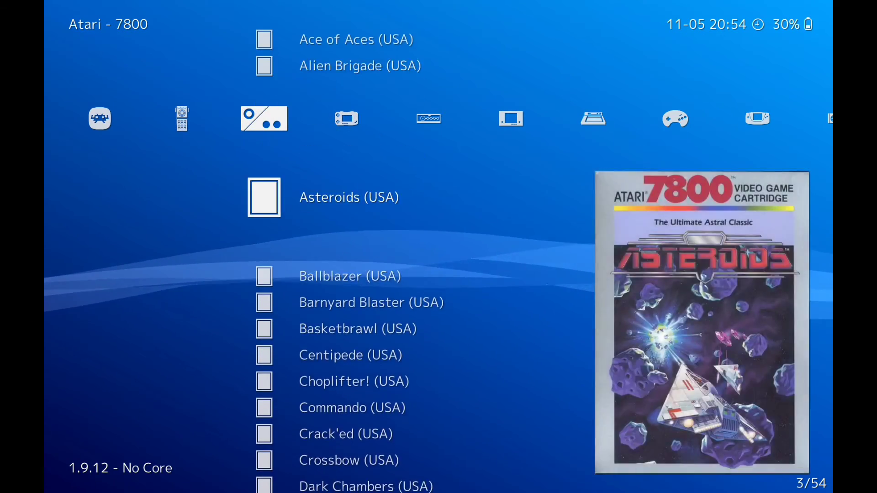
pyautogui.scroll(-3)
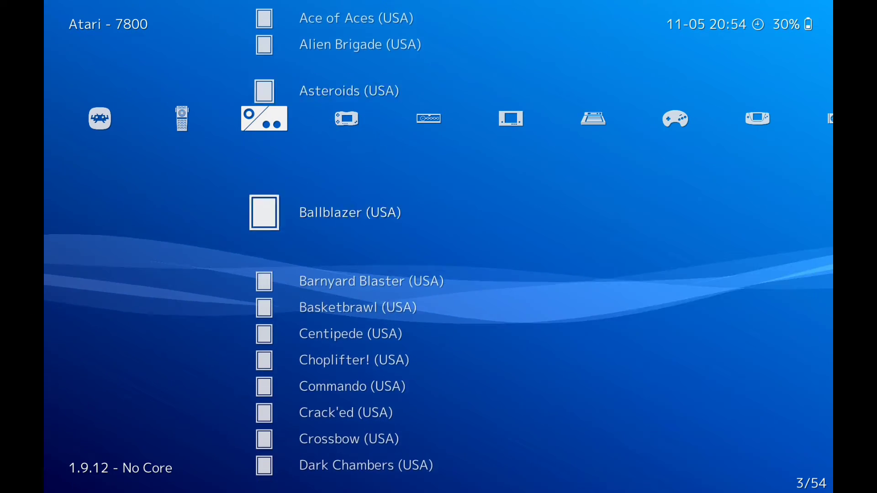
pyautogui.scroll(-3)
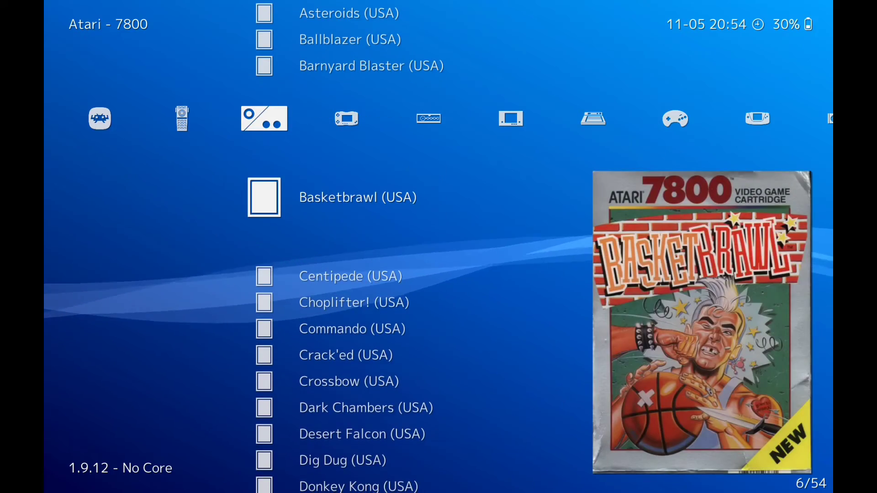
pyautogui.press('Up')
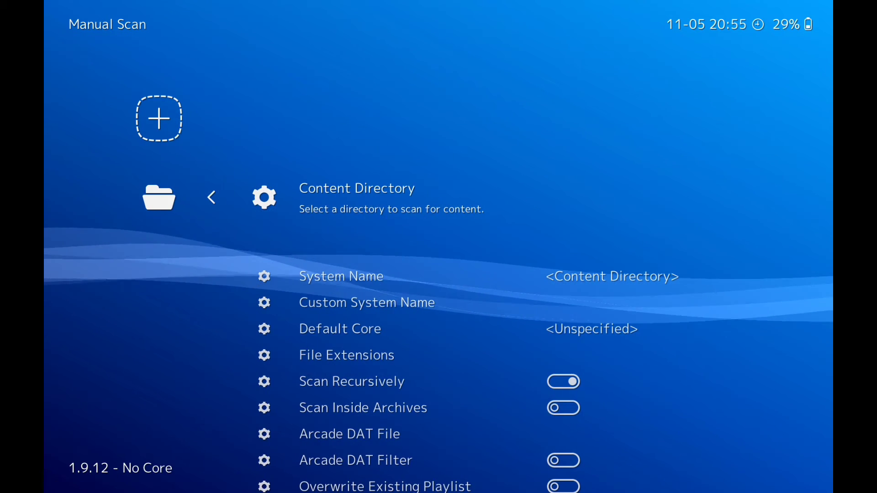
# Step: Choose the SD card's Atari 7800 folder as the Manual Scan content directory
pyautogui.click(356, 188)
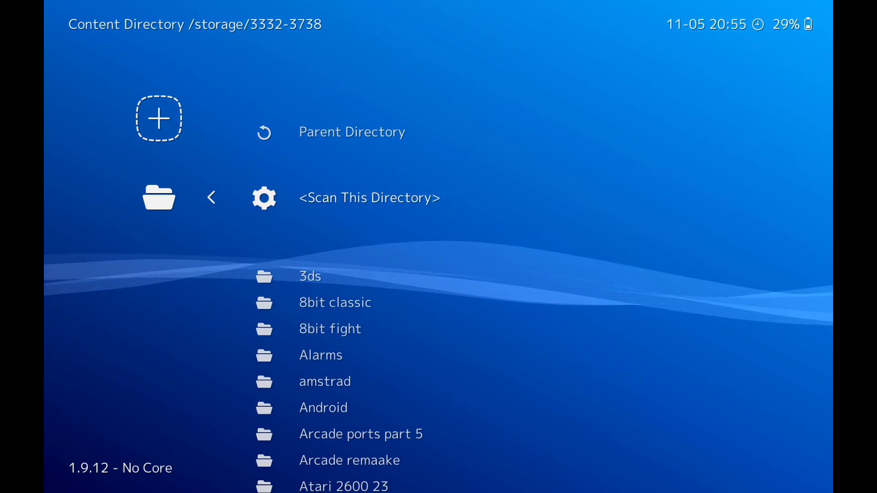
pyautogui.scroll(-3)
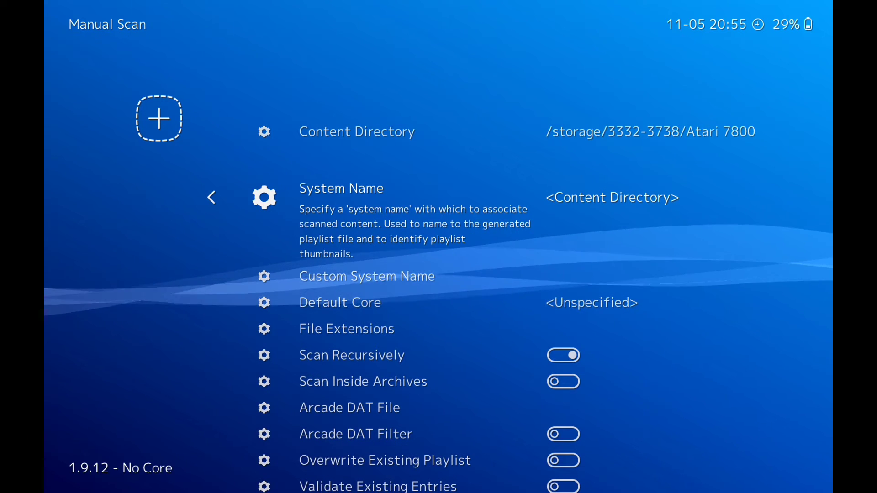
# Step: Pick Atari - 7800 from the system name list for the manual scan
pyautogui.click(341, 189)
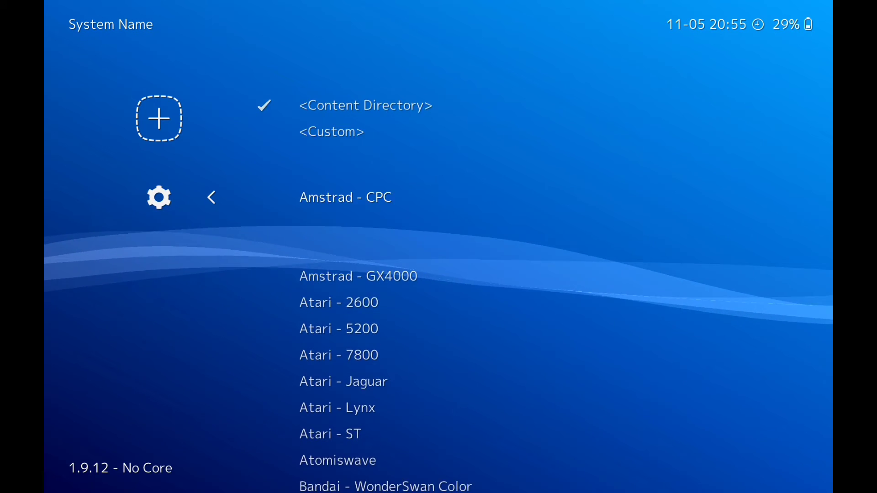
pyautogui.scroll(-3)
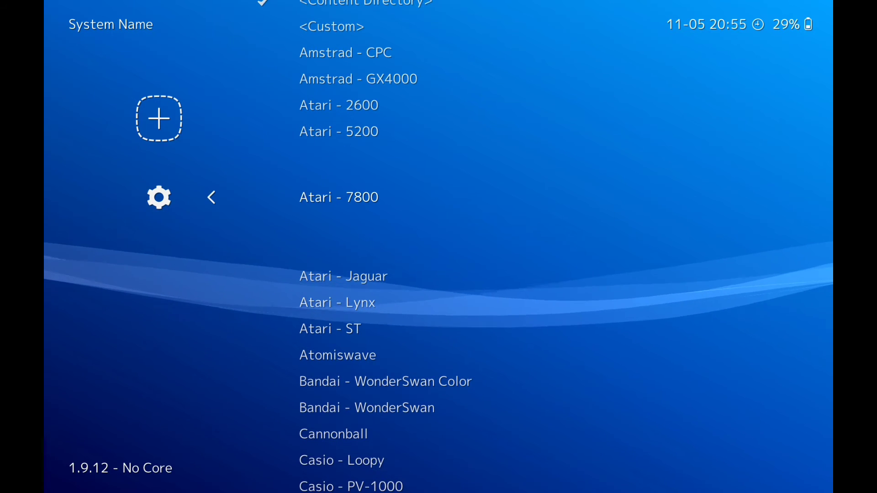
pyautogui.click(338, 197)
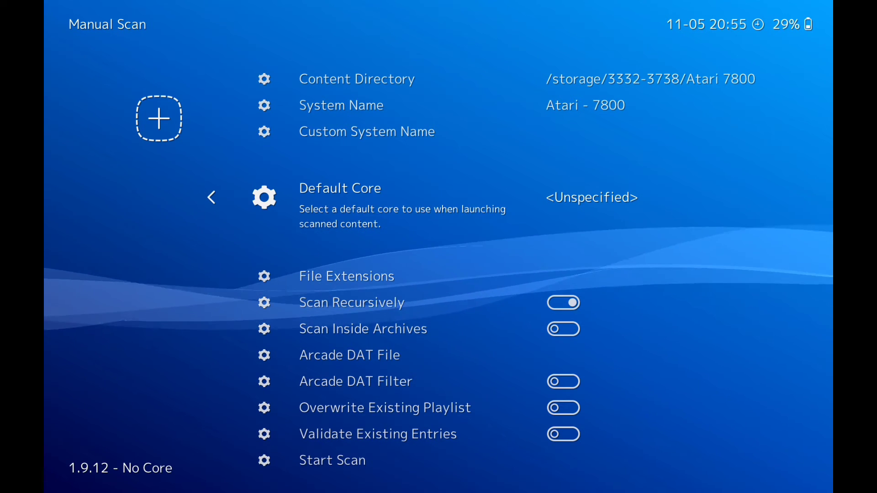
# Step: Choose Atari - 7800 (ProSystem) as the default core and start the scan for an 89-entry playlist
pyautogui.click(340, 188)
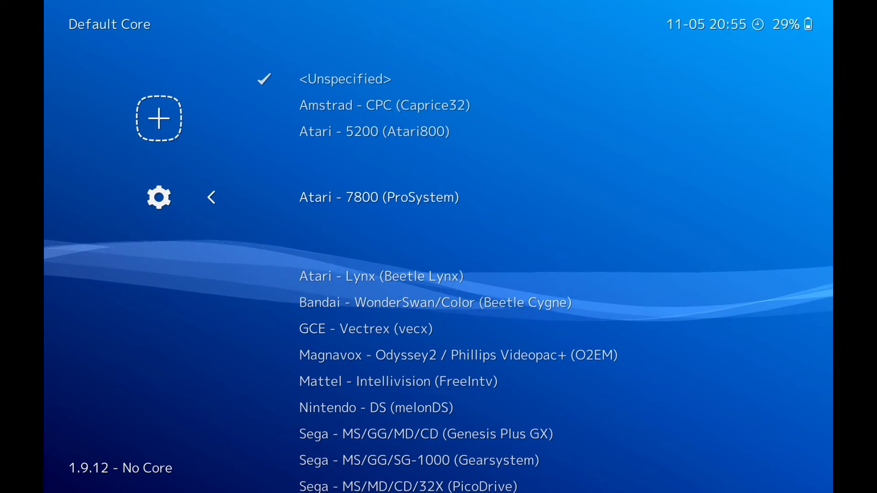
pyautogui.click(379, 198)
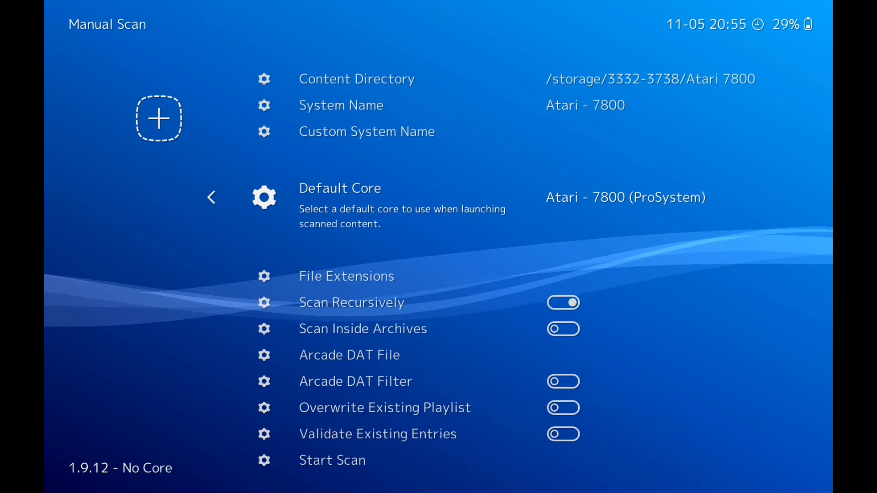
pyautogui.scroll(-3)
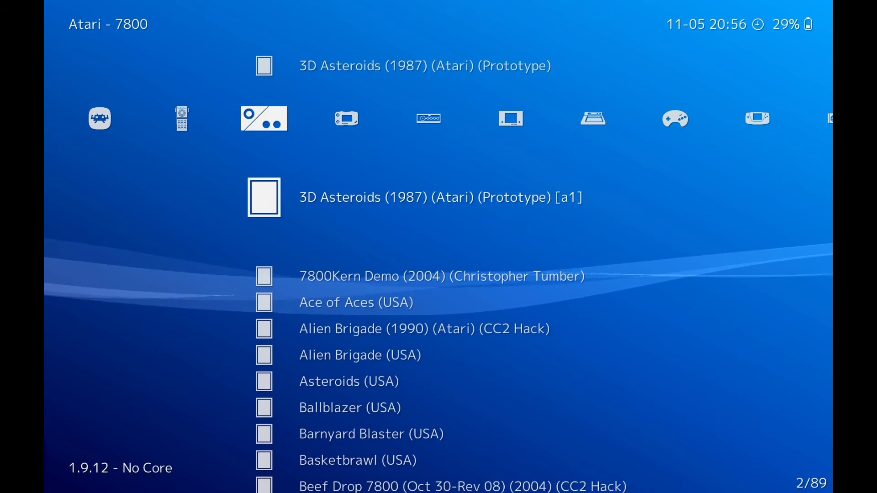
# Step: Find Binary Land (20210208) in the Atari - 7800 playlist, then switch to the Atari - 5200 playlist
pyautogui.scroll(-3)
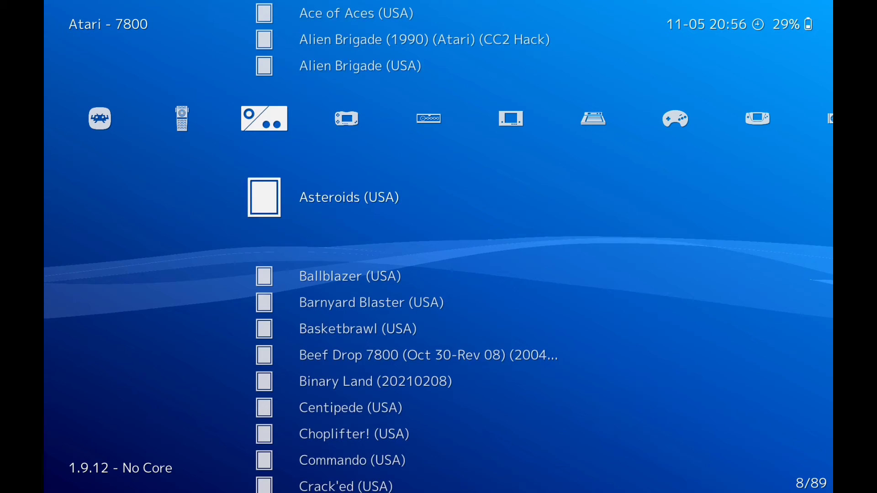
pyautogui.scroll(-3)
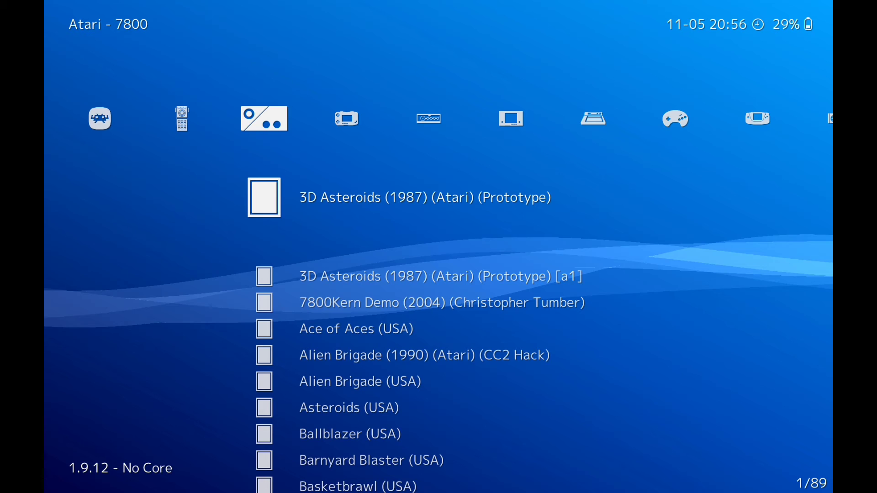
pyautogui.hscroll(-3)
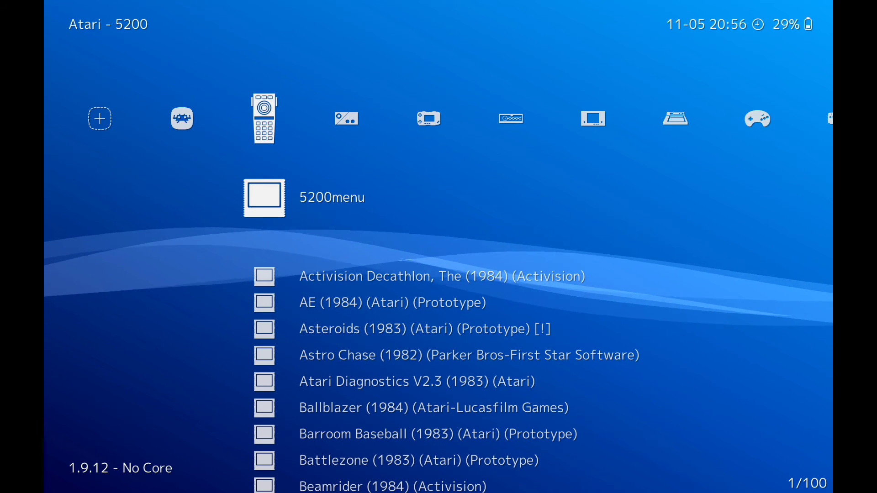